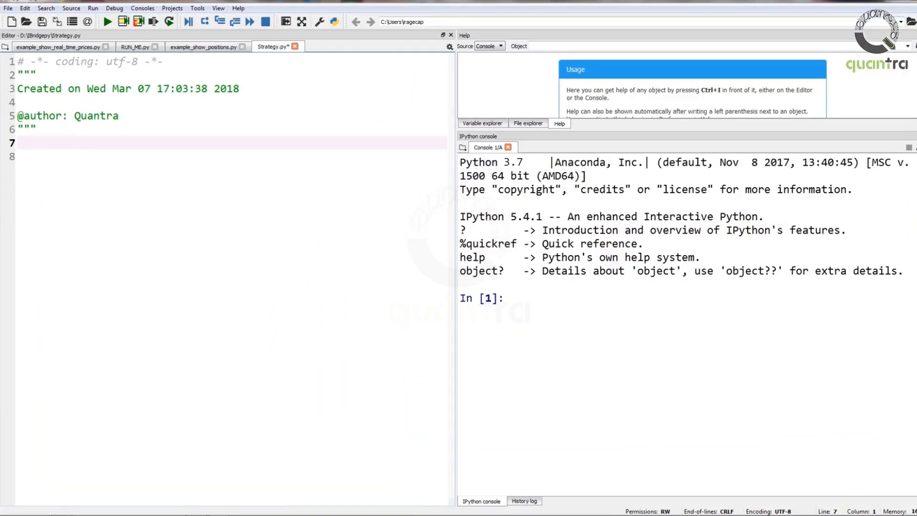
Write initialize(context) calling schedule_function(my_func, date_rules.every_day(), time_rules.market_open(minutes=30)).
{"action": "left_click", "coordinate": [20, 143]}
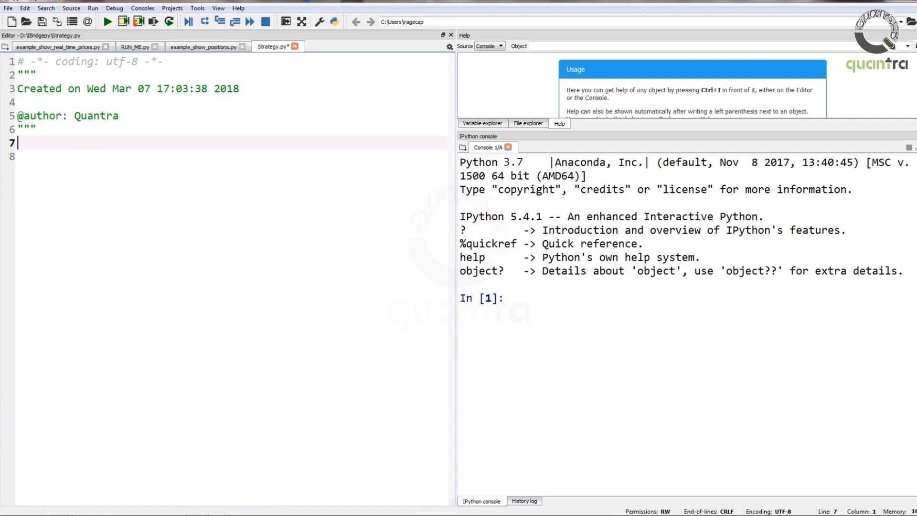
{"action": "type", "text": "def initialize(context):"}
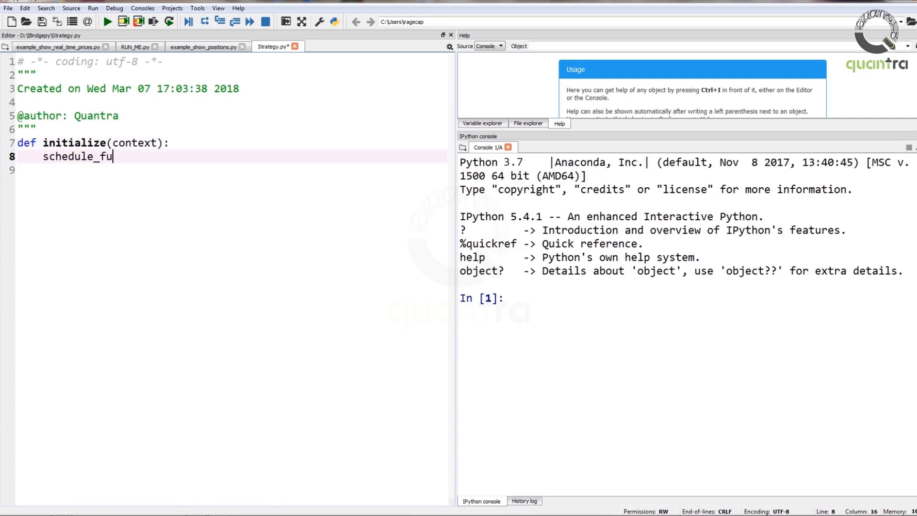
{"action": "type", "text": "nction(my_func, date)"}
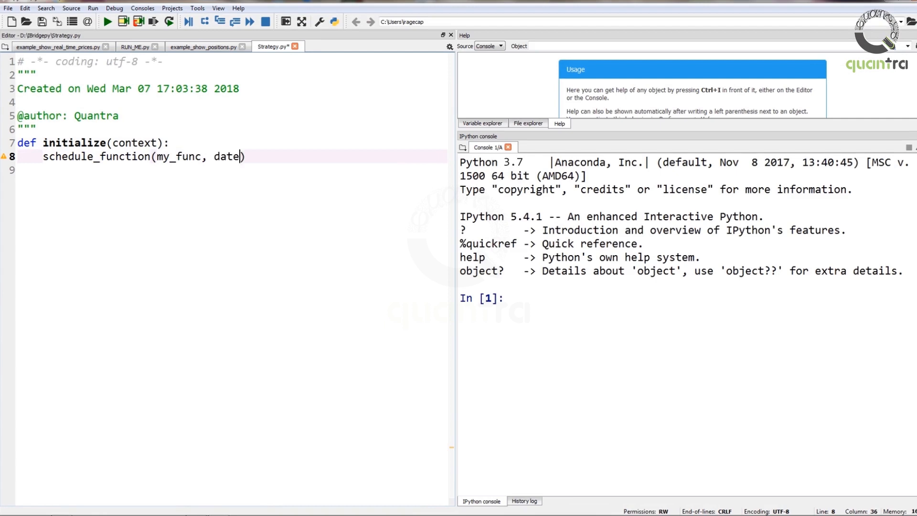
{"action": "type", "text": "_rules.every_day("}
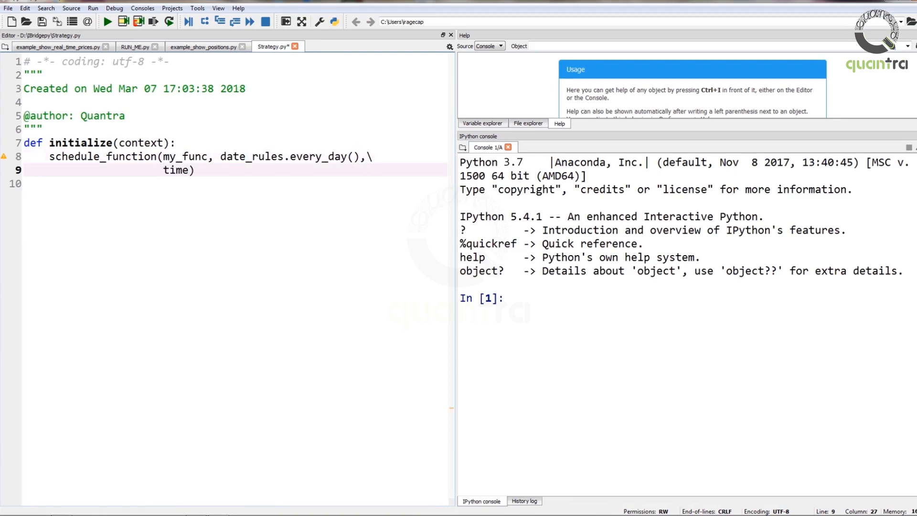
{"action": "type", "text": "_rules.market_open(minutes=30"}
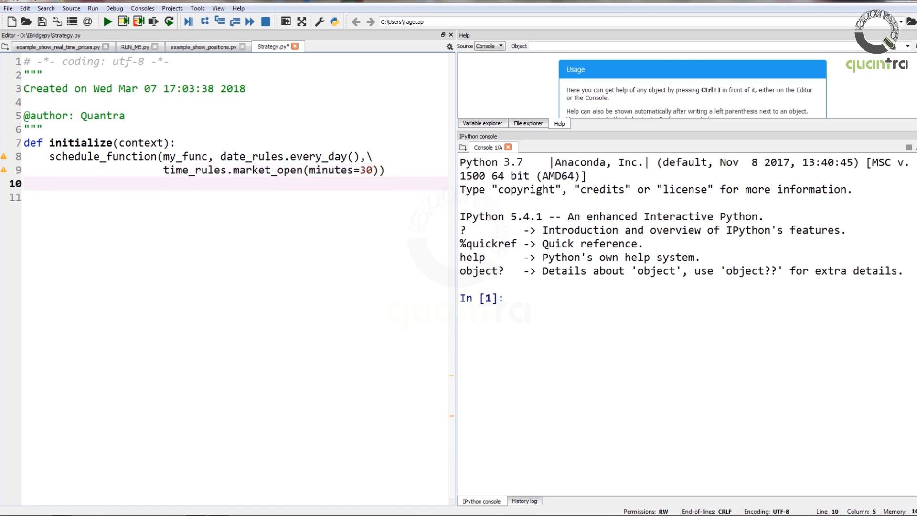
Begin the my_func(context, data) definition below initialize.
{"action": "type", "text": "def my_func(contex,data):"}
{"action": "type", "text": "def hand"}
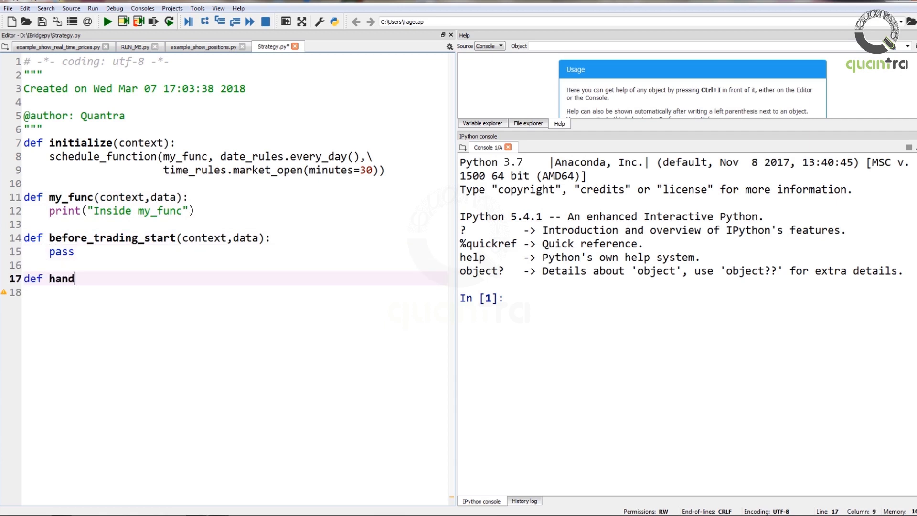
Add my_func printing 'Inside my_func', then before_trading_start and handle_data(context, data) stubs with pass.
{"action": "type", "text": "le_data(context,data):"}
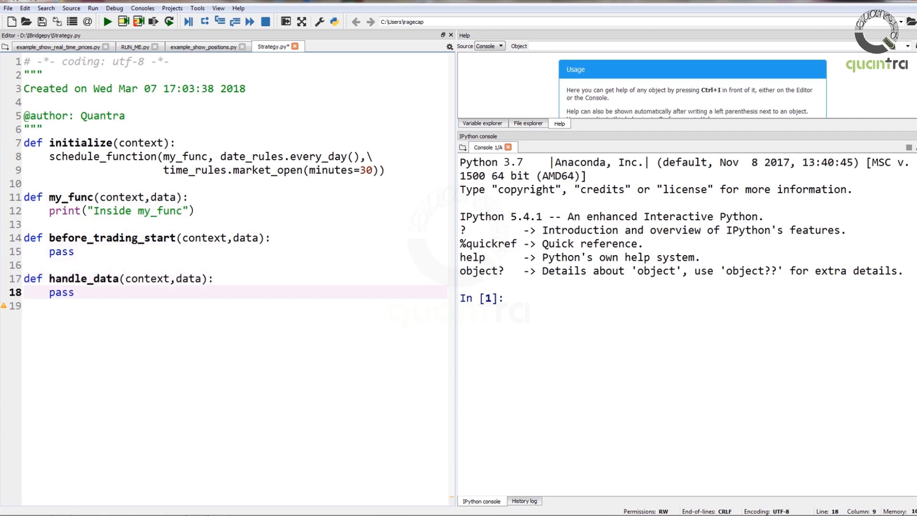